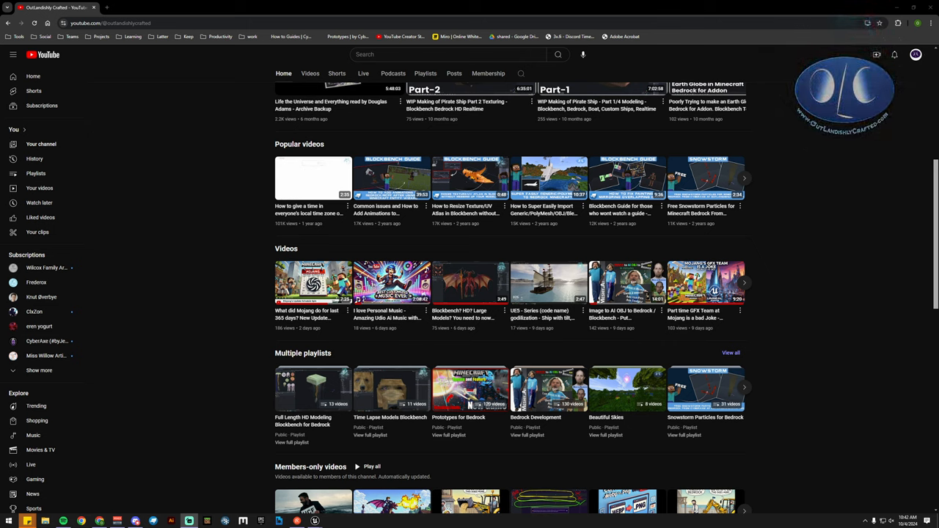
Step: Scroll through the YouTube channel page before starting the 500 × calculation
scroll(down, 3)
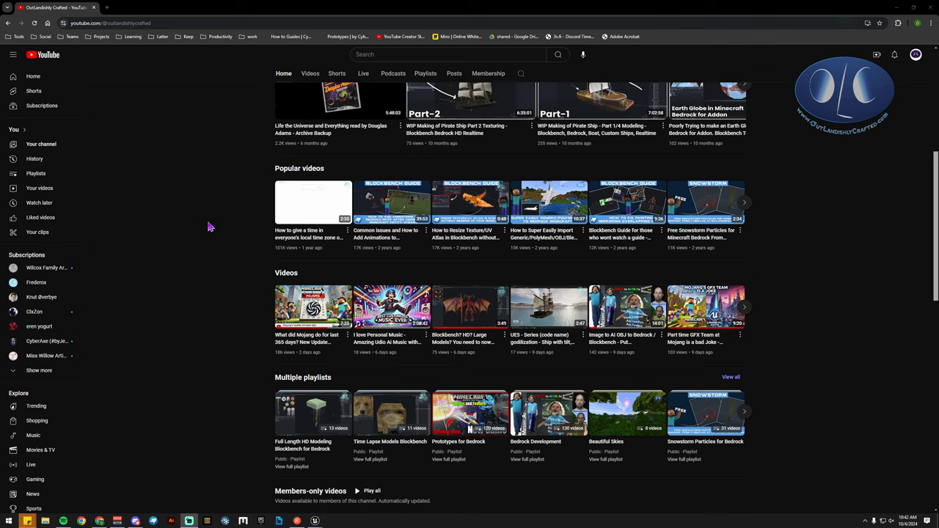
scroll(up, 3)
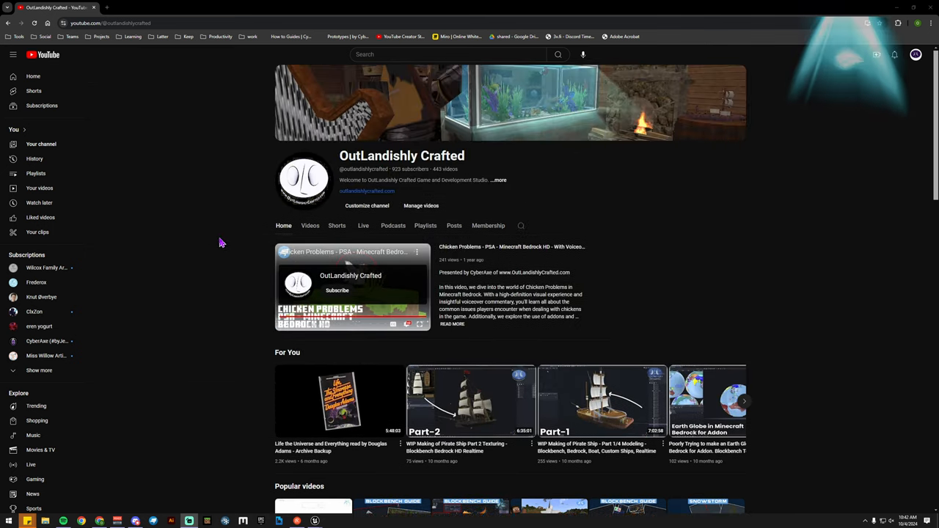
scroll(down, 3)
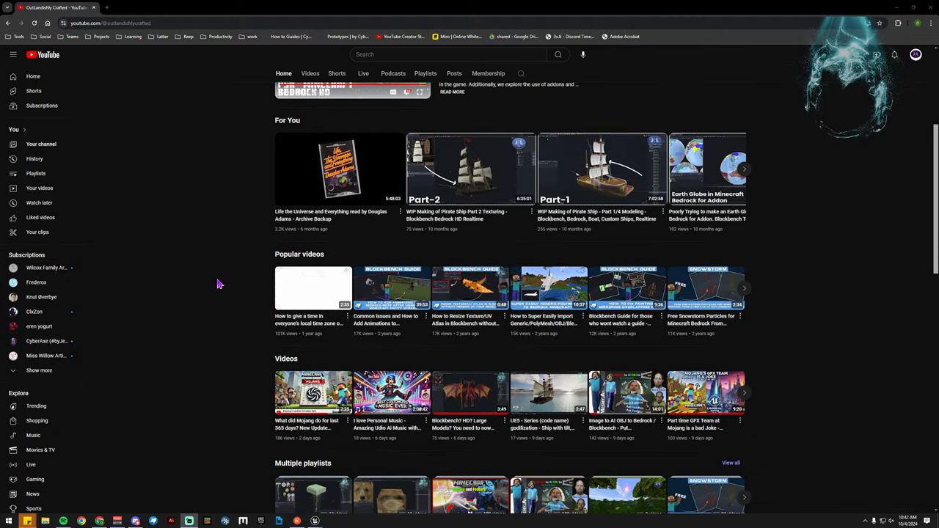
scroll(down, 3)
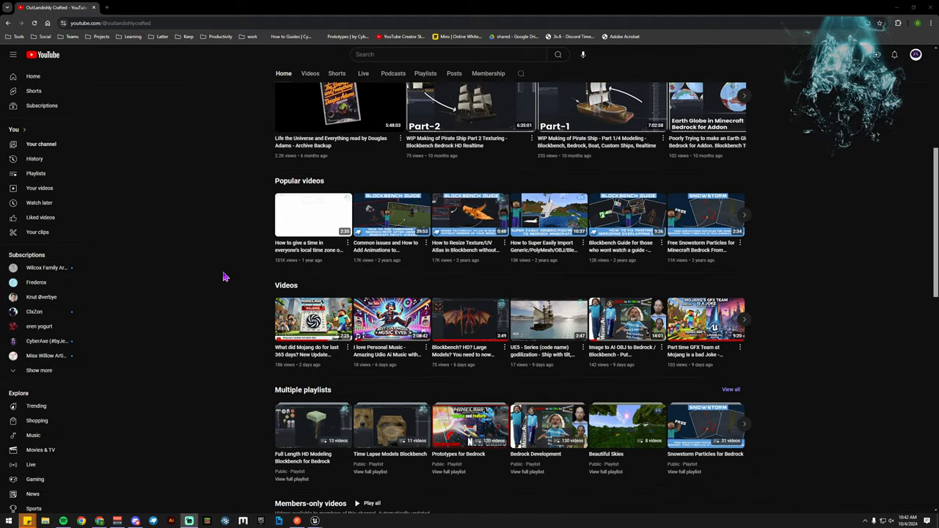
scroll(down, 3)
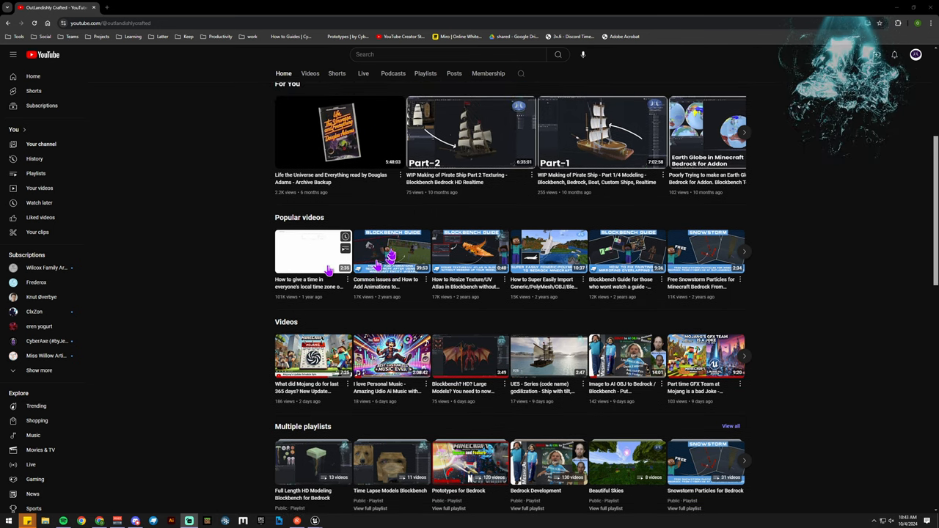
mouse_move(311, 249)
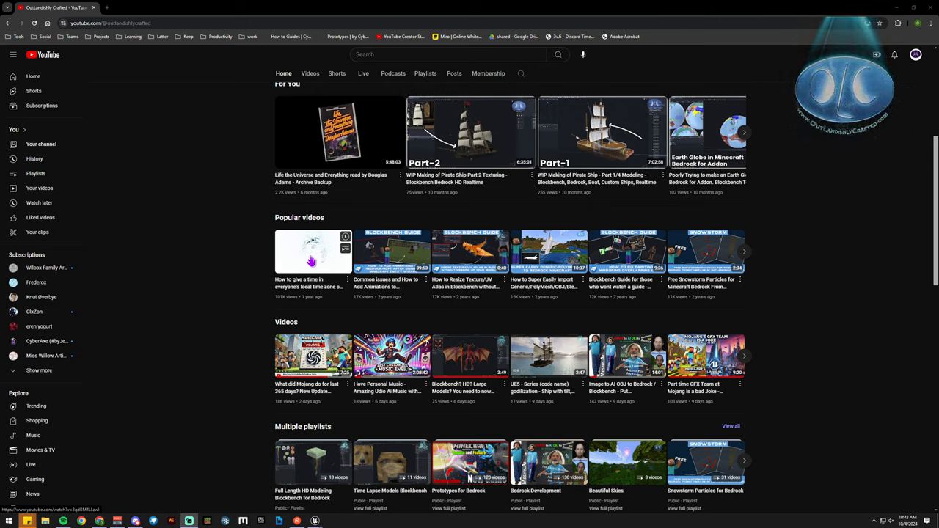
mouse_move(246, 277)
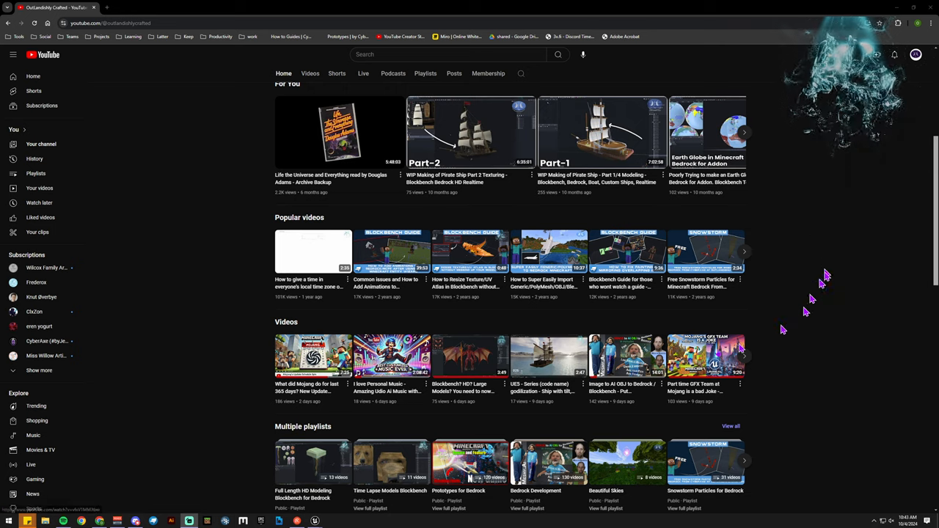
mouse_move(314, 356)
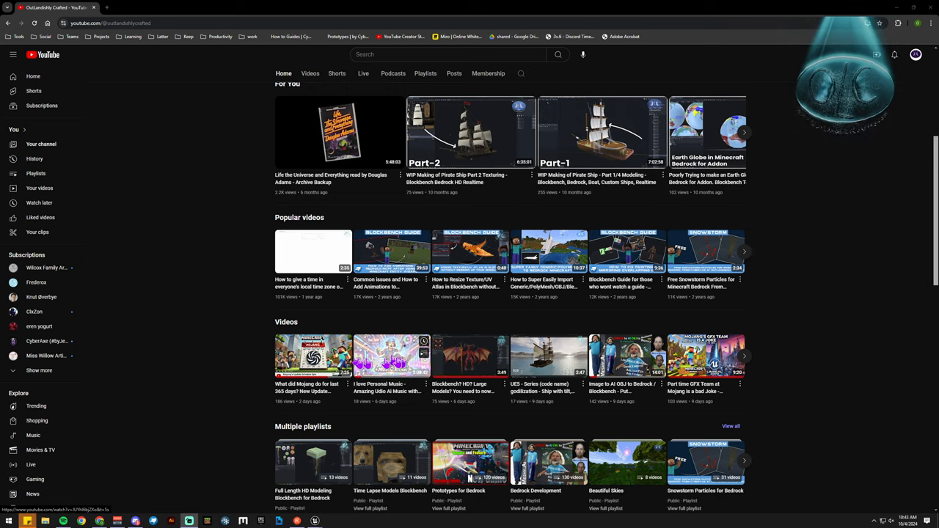
mouse_move(264, 364)
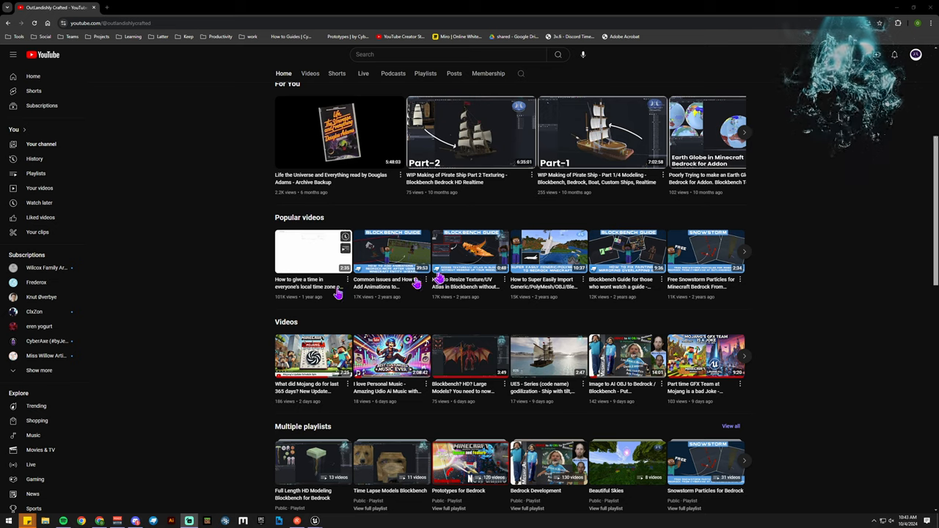
mouse_move(220, 374)
text(500)
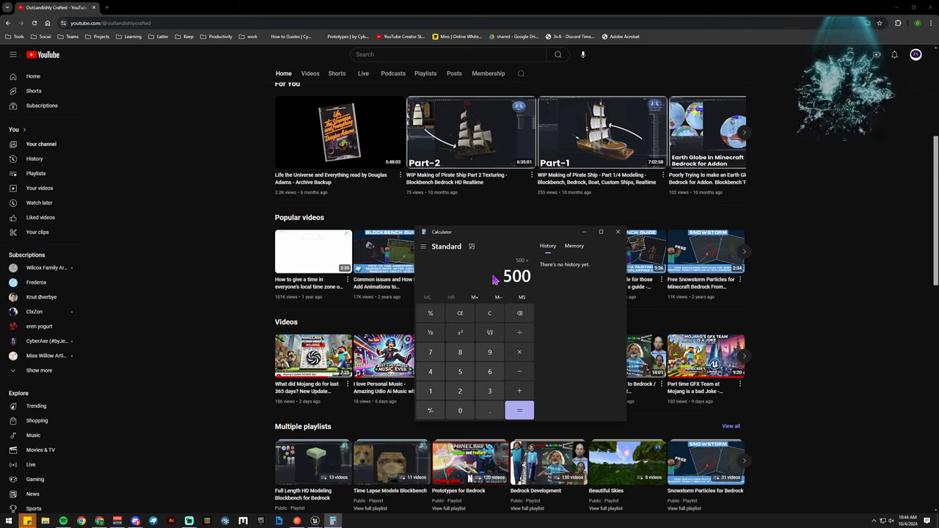
Step: Compute 500 × 2.75 = 1,375, then 1,375 − 23 = 1,352 and select the result
click(518, 410)
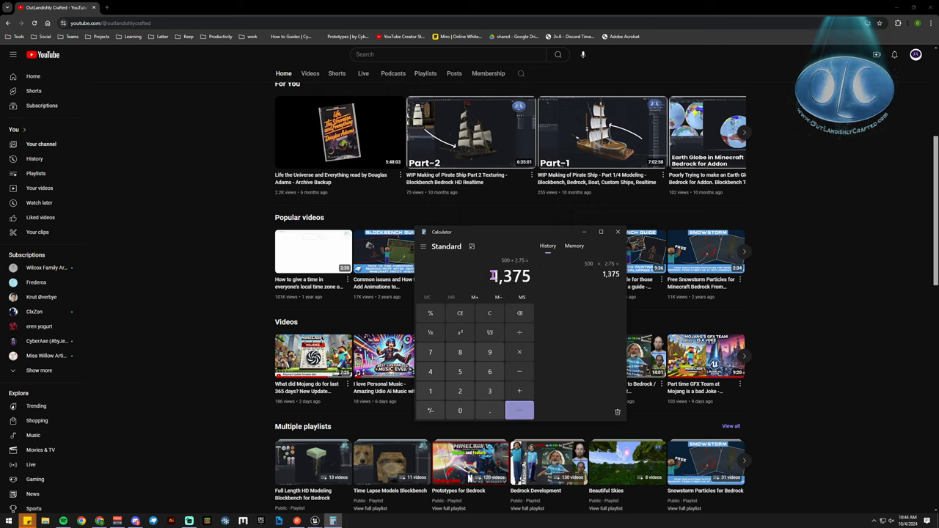
click(518, 409)
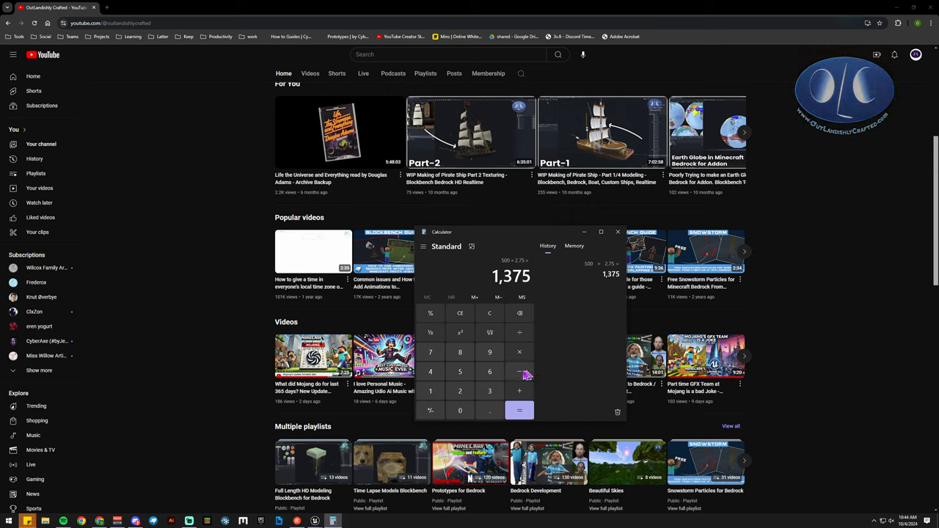
click(519, 410)
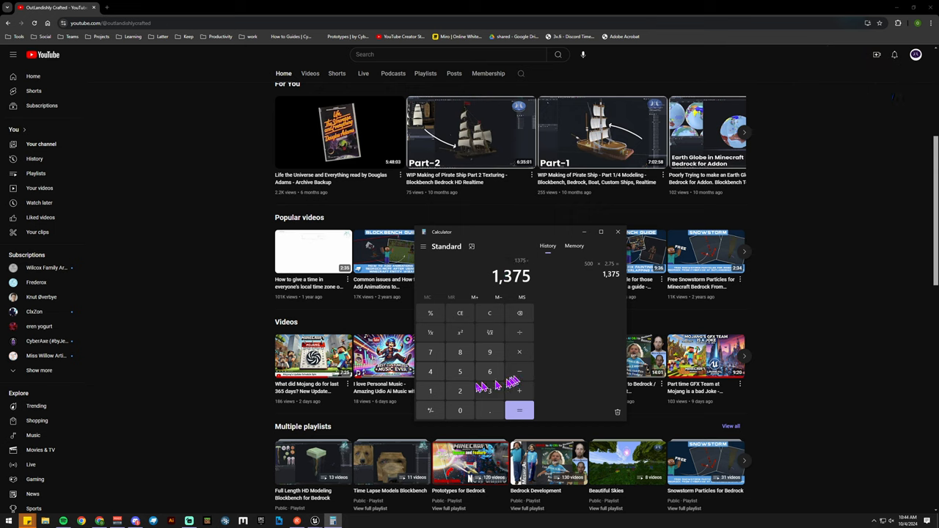
click(518, 410)
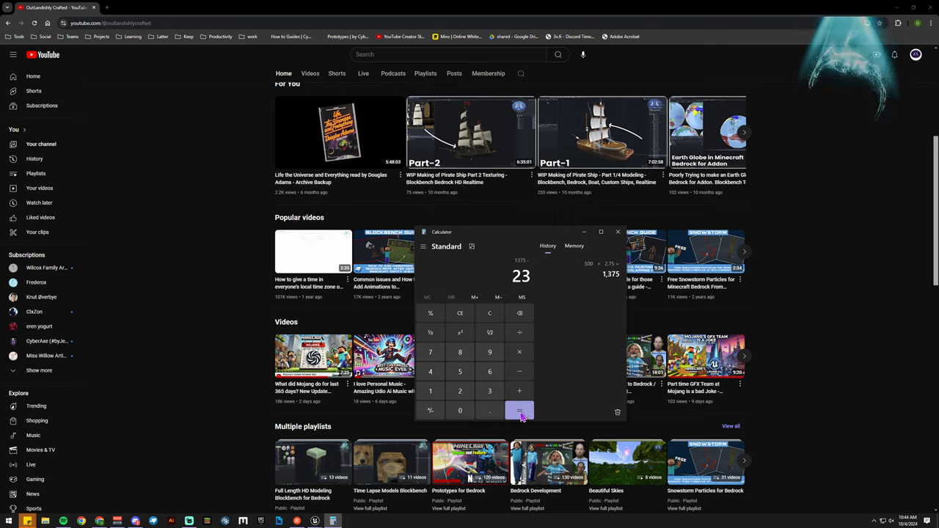
click(519, 410)
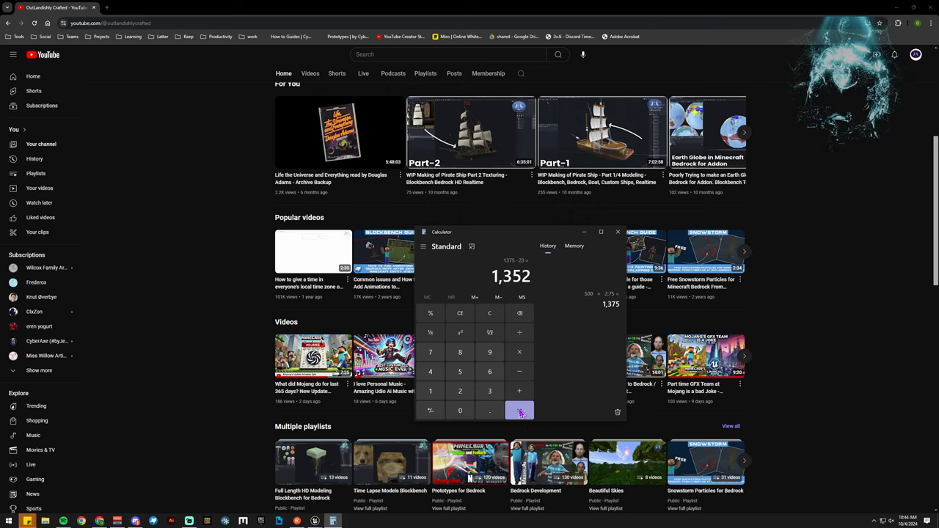
click(519, 410)
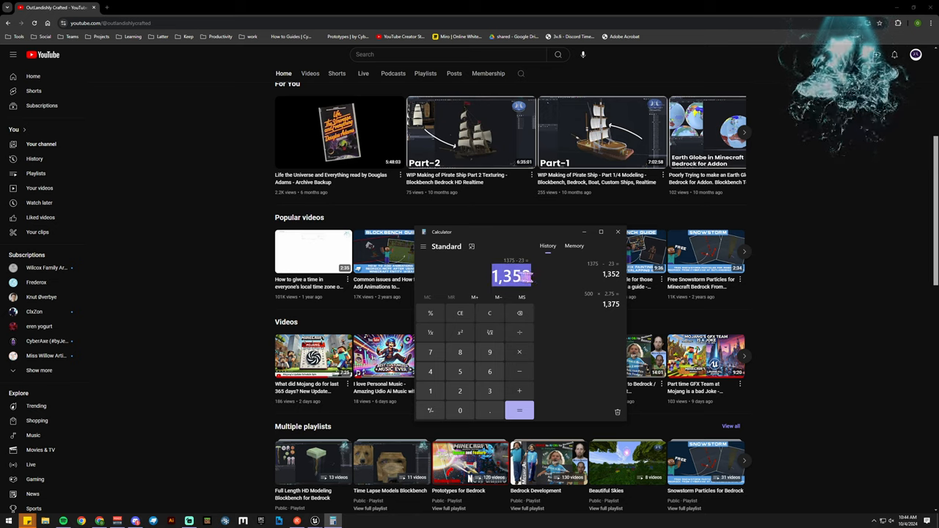
click(519, 410)
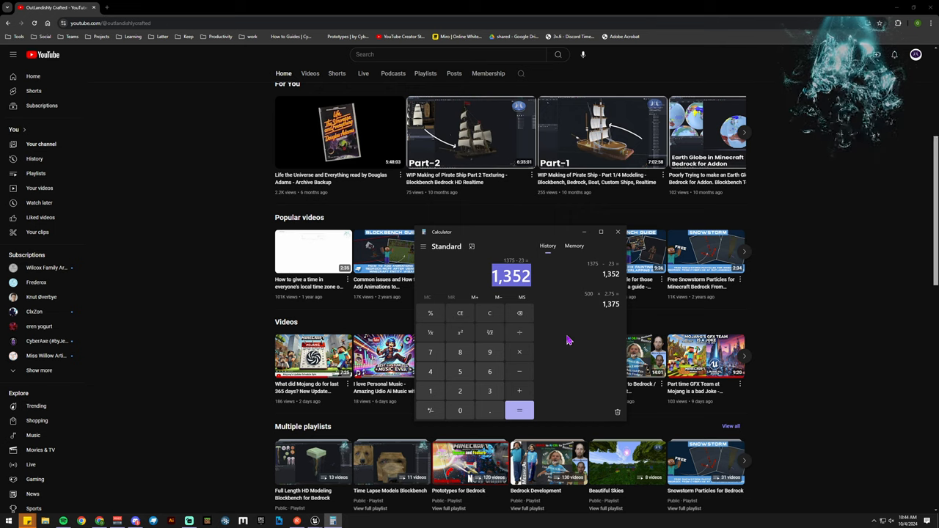
mouse_move(577, 349)
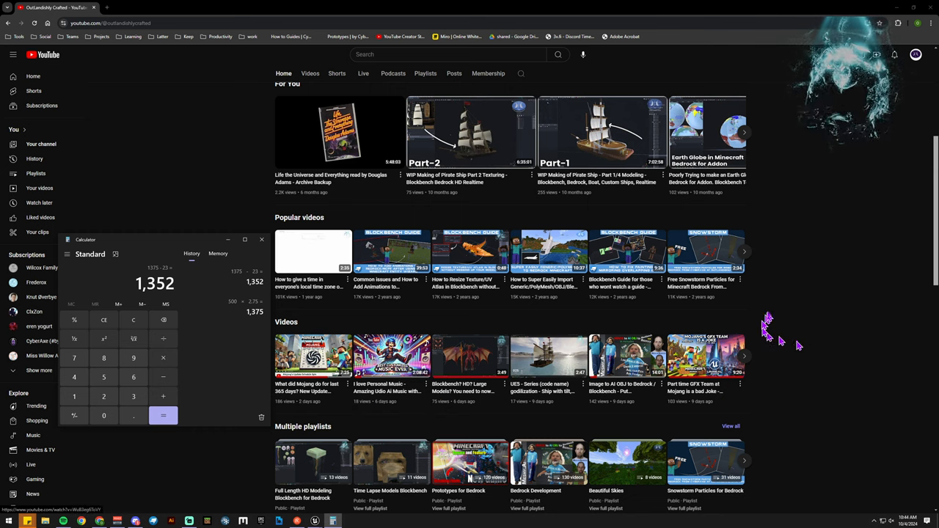
mouse_move(391, 289)
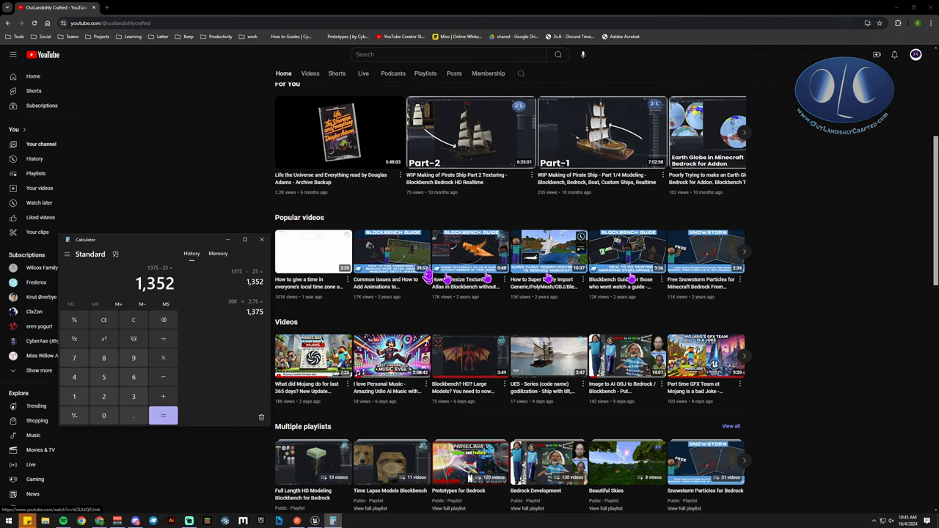
mouse_move(393, 253)
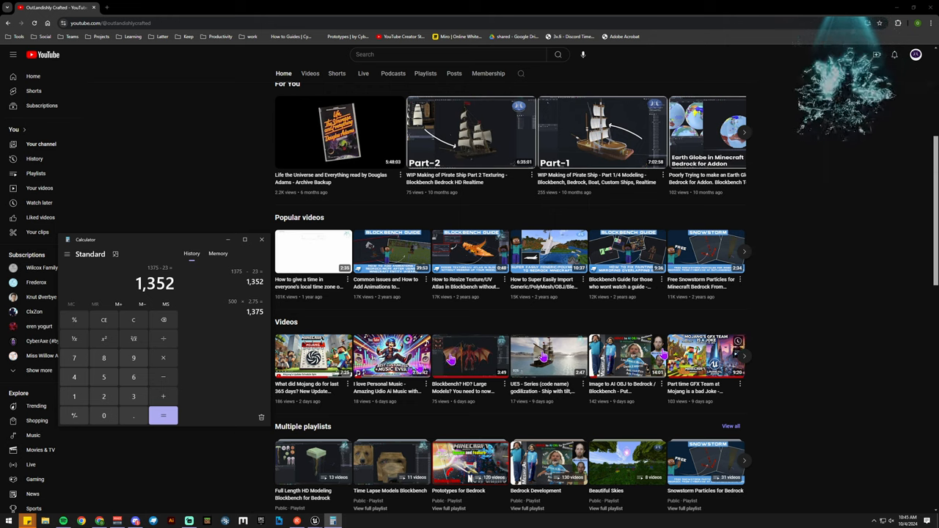
mouse_move(391, 356)
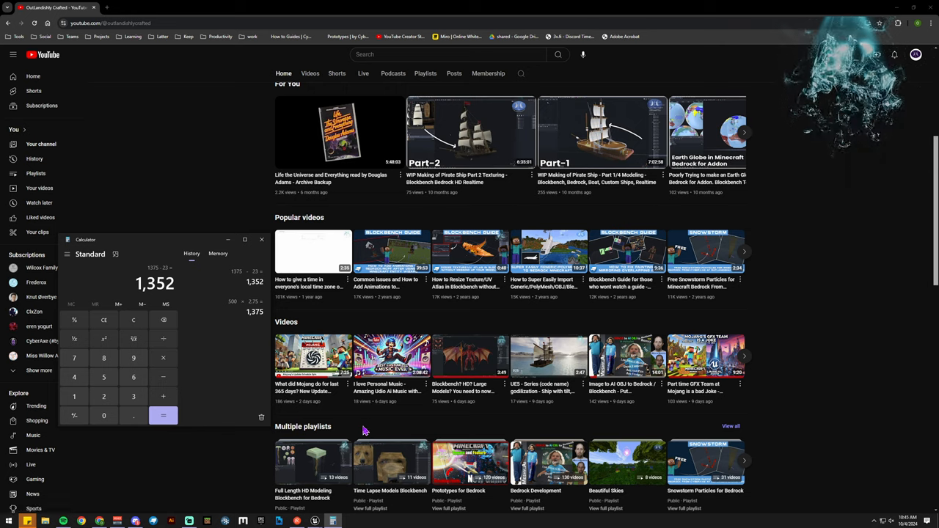
mouse_move(175, 476)
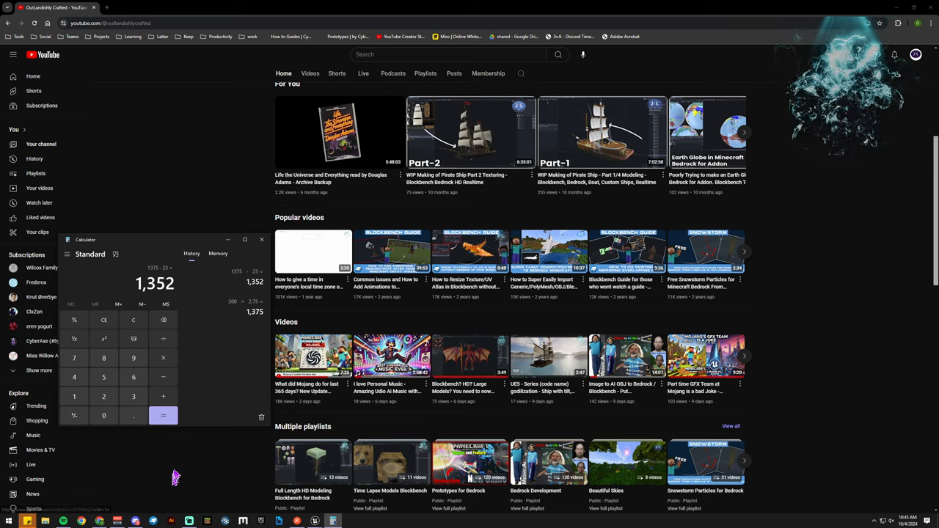
Step: Reset the display to 0, keeping the earlier calculations in history
click(104, 320)
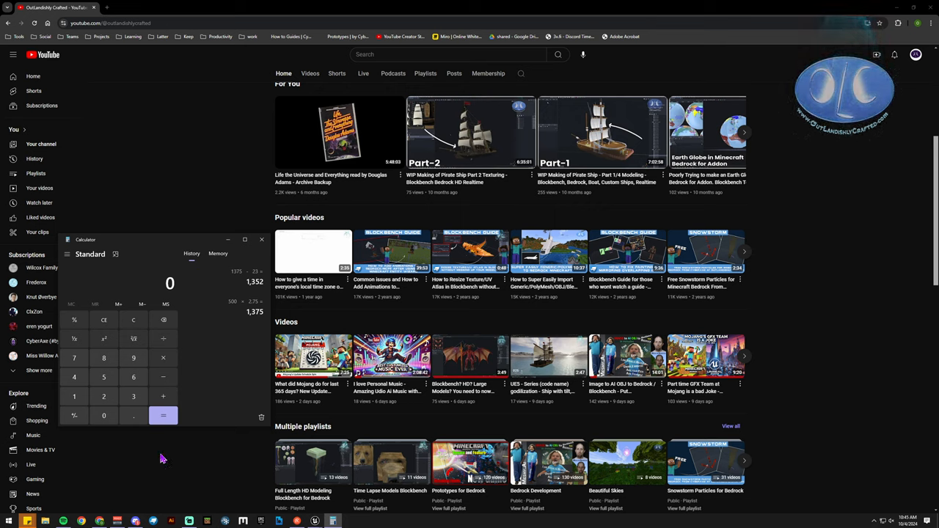
mouse_move(110, 447)
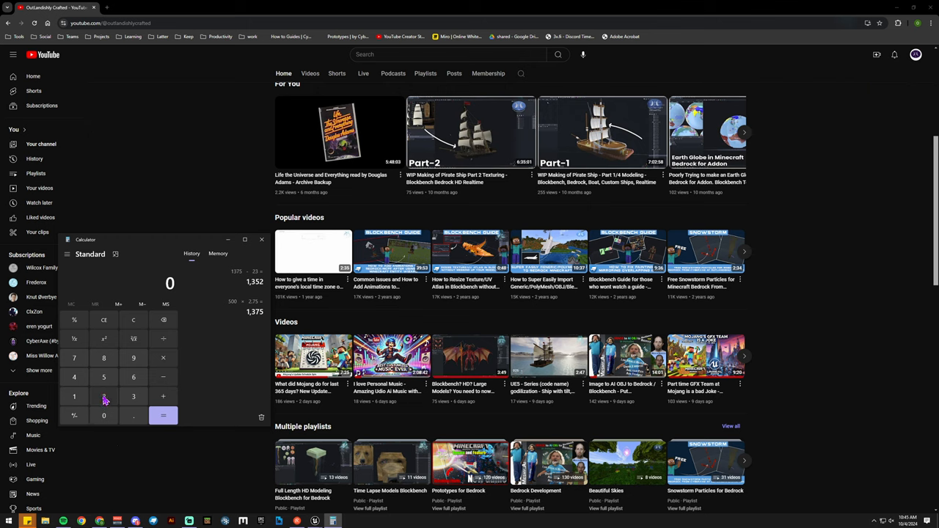
Step: Compute 20 × 500 = 10,000, then 10,000 ÷ 60 ≈ 166.67, then ÷ 2 ≈ 83.33
click(104, 396)
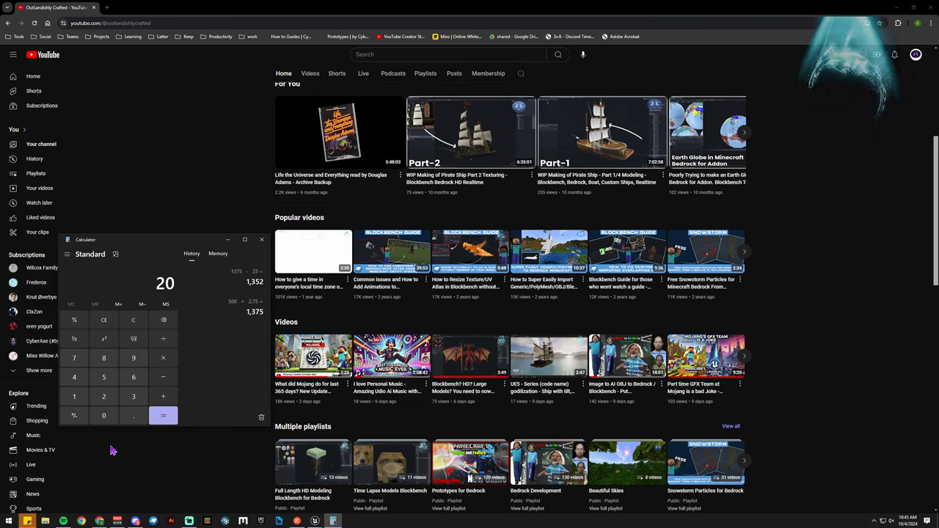
mouse_move(107, 459)
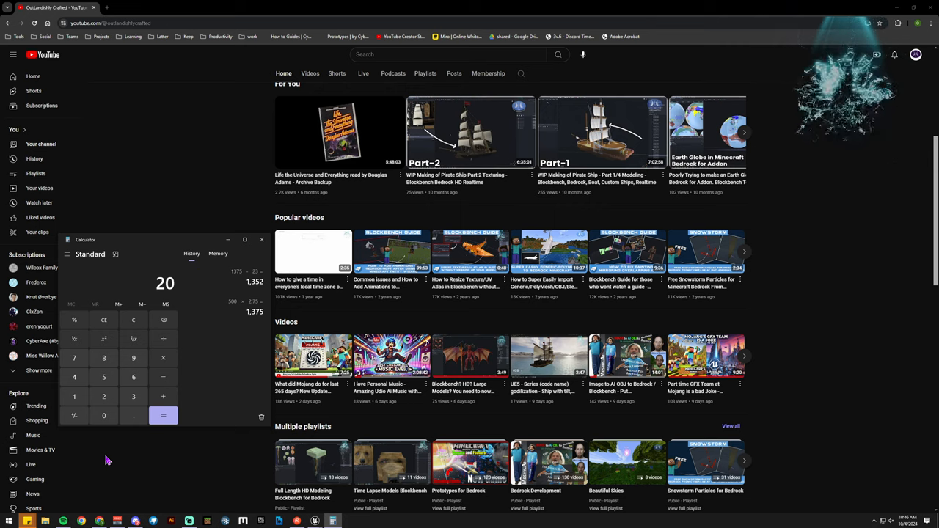
mouse_move(125, 475)
text(500)
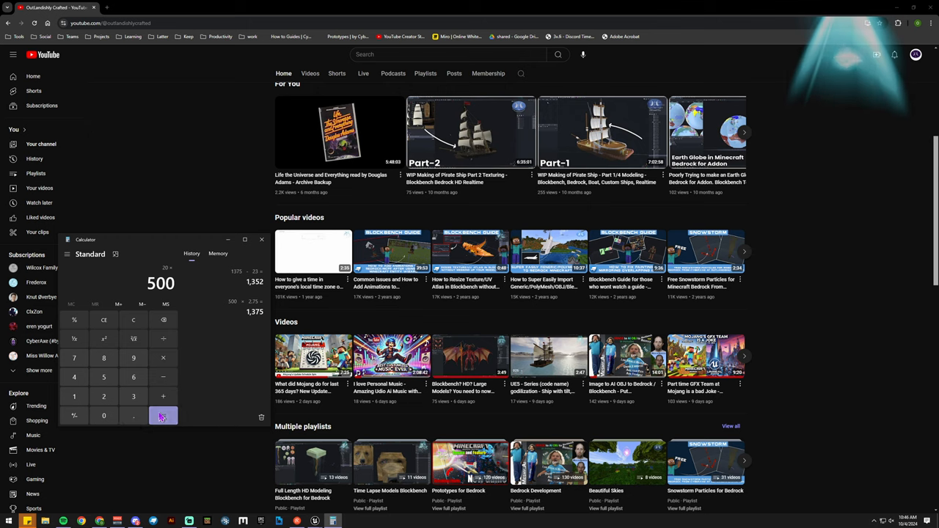
click(163, 416)
text(60)
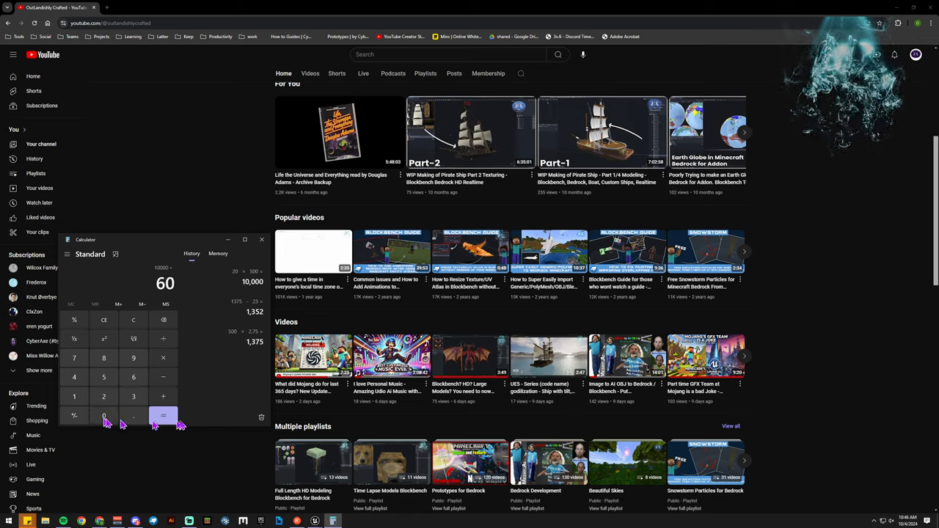
click(163, 416)
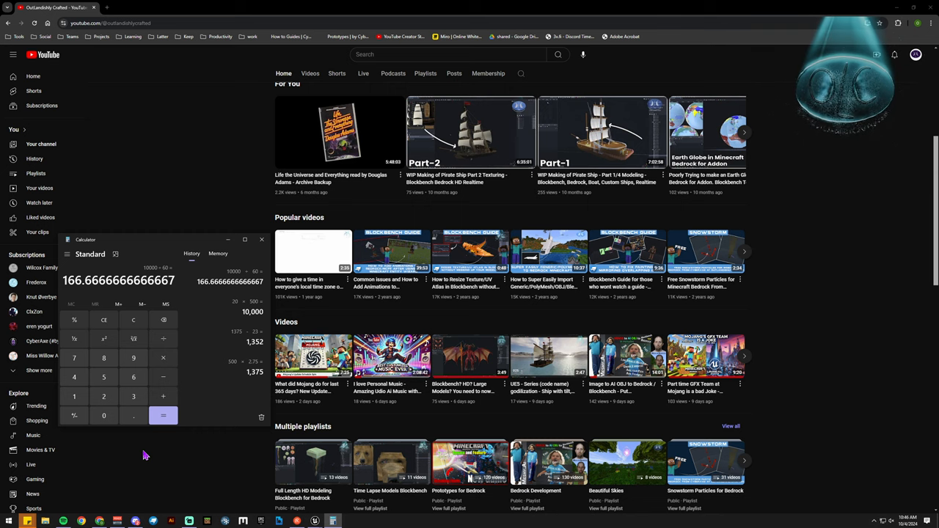
click(163, 415)
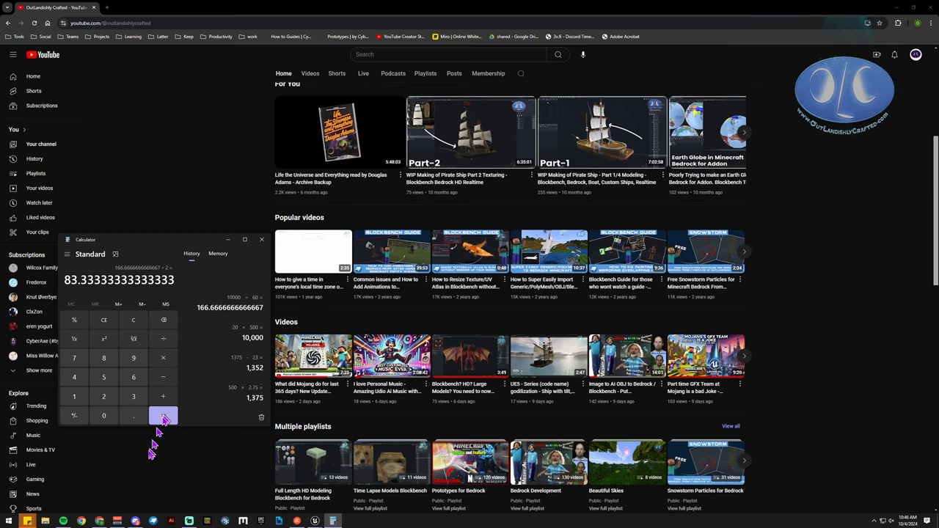
click(163, 415)
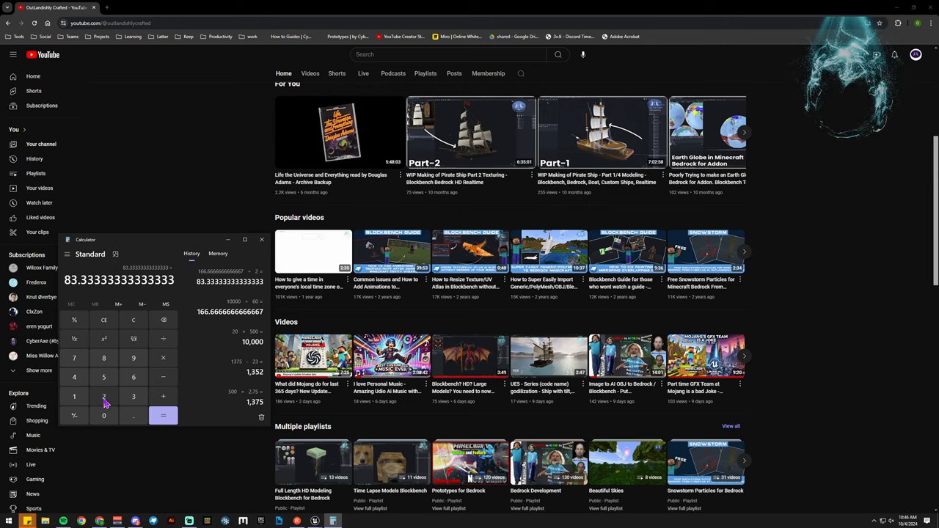
mouse_move(112, 455)
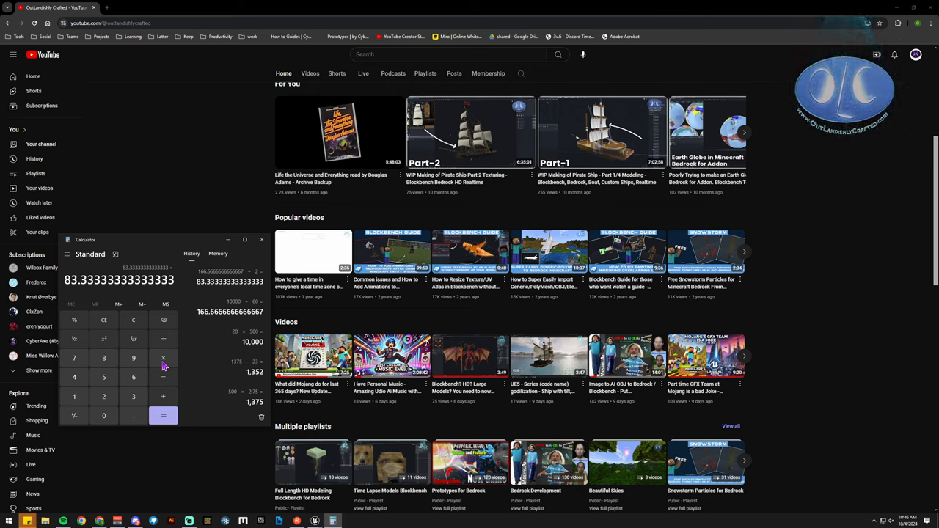
Step: Evaluate 83.33 × 0 = 0, then work out 83 × 60 = 4,980 and 4,980 ÷ 20 = 249
click(163, 415)
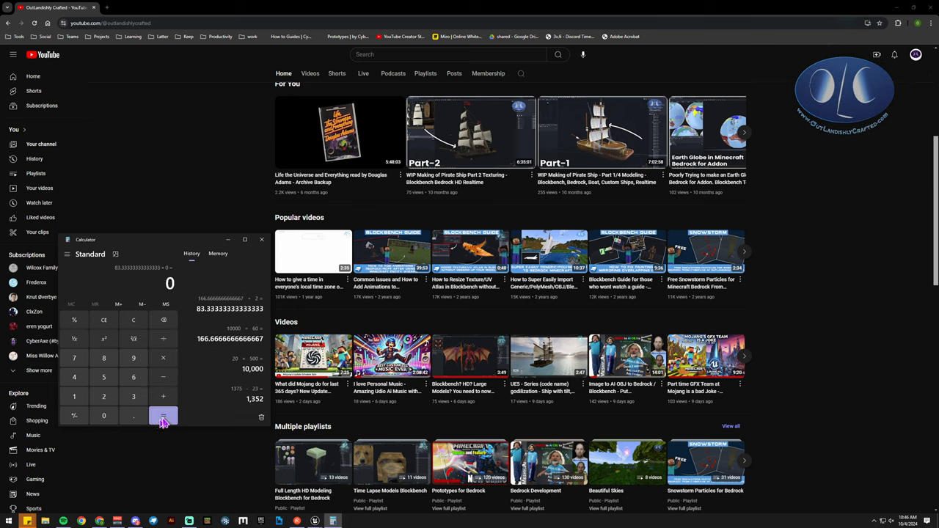
click(163, 416)
text(8)
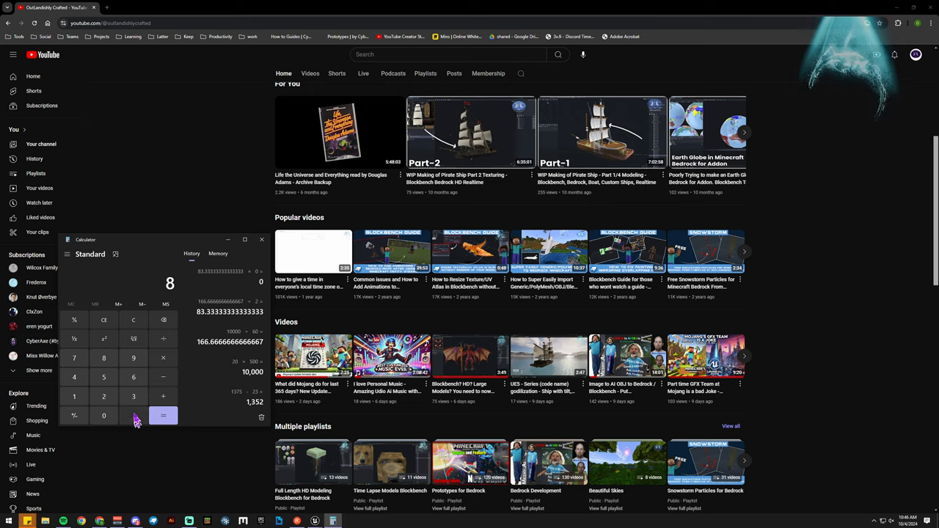
click(163, 416)
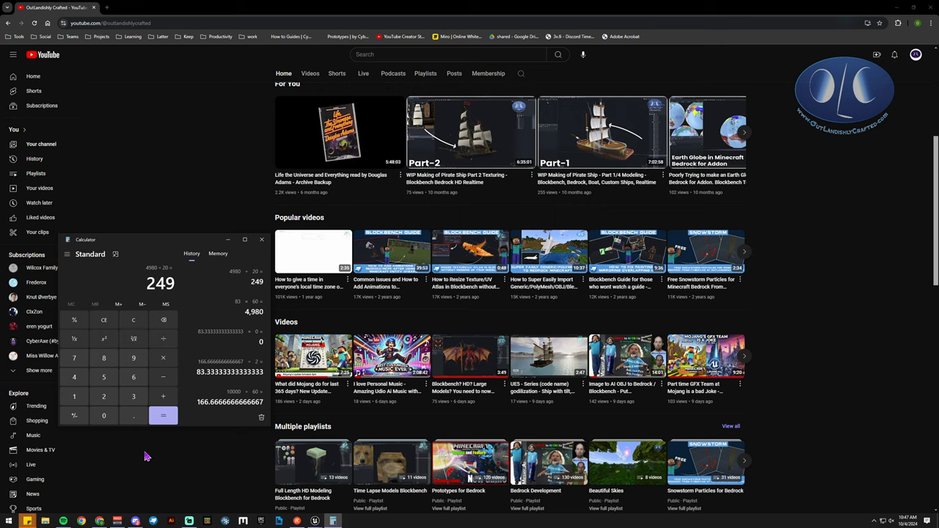
mouse_move(130, 451)
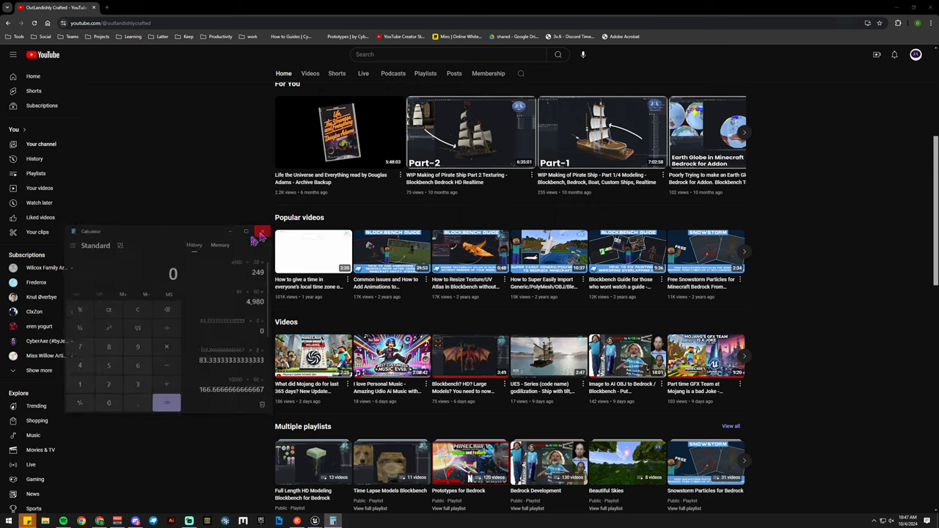
Step: Close the Calculator window, leaving only the channel page visible
click(262, 232)
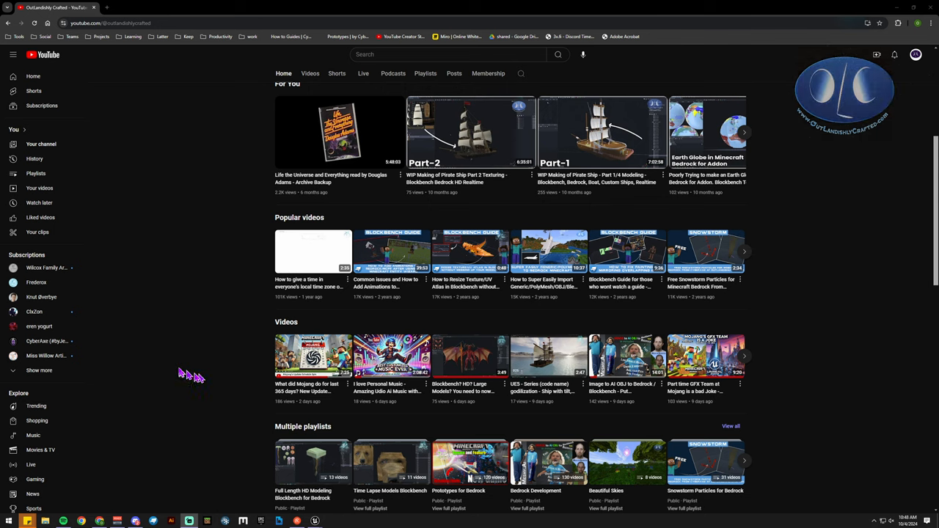
mouse_move(181, 367)
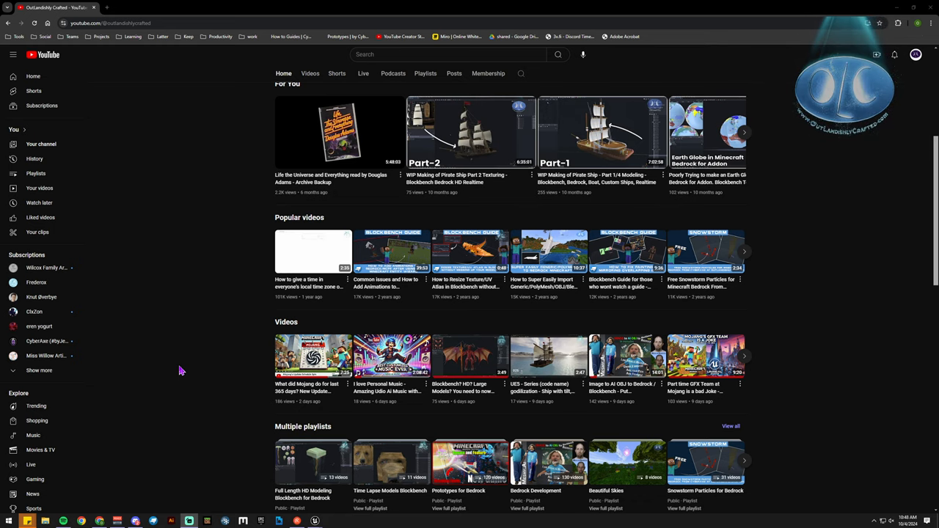
scroll(up, 3)
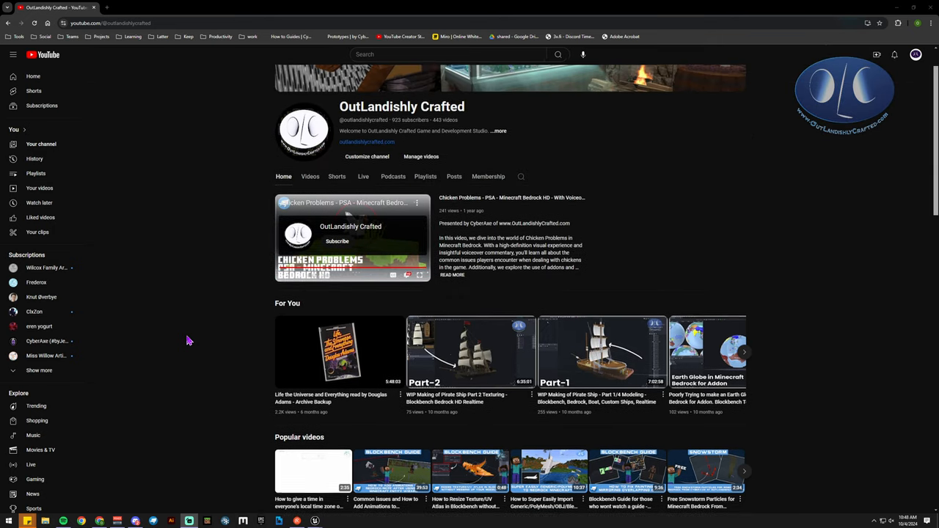
scroll(down, 3)
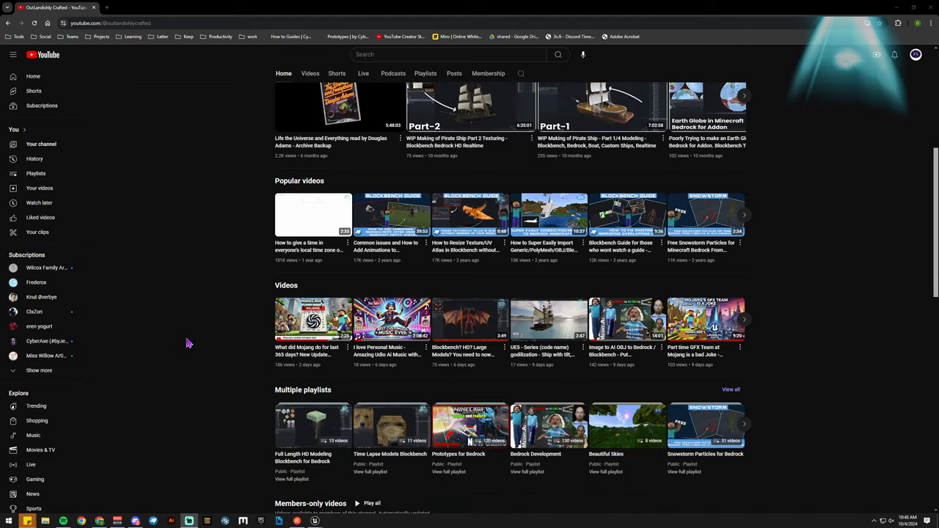
scroll(down, 3)
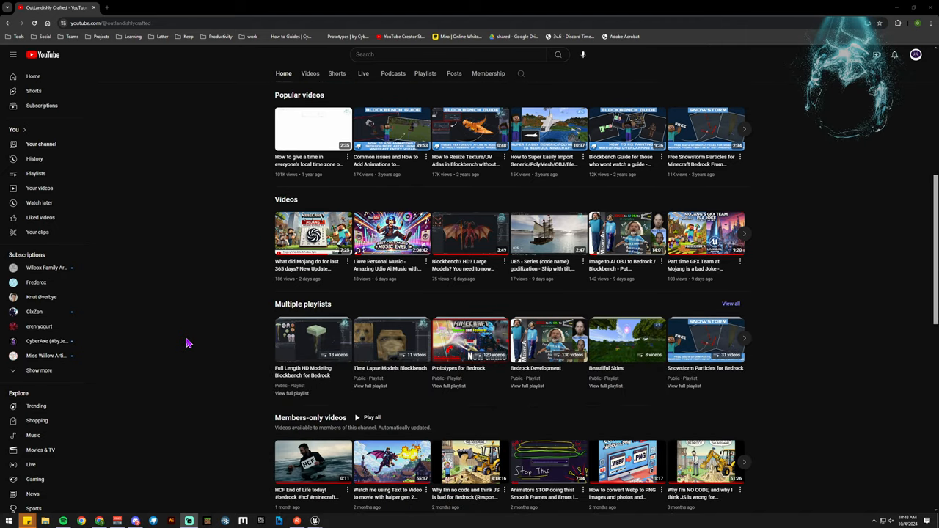
scroll(down, 3)
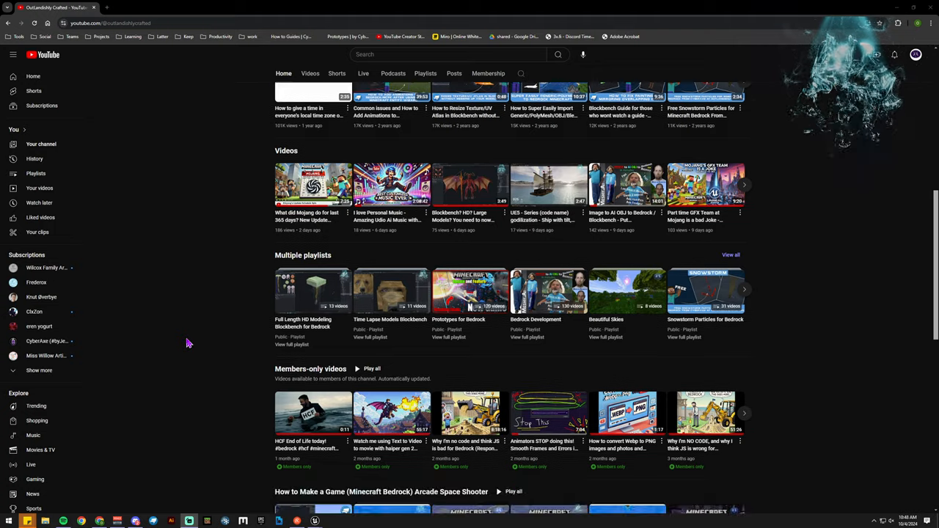
scroll(up, 3)
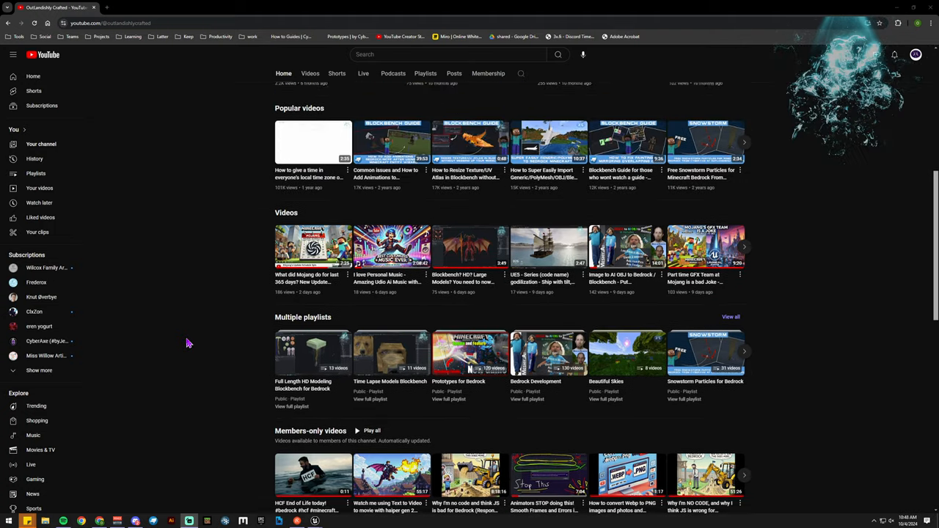
scroll(up, 3)
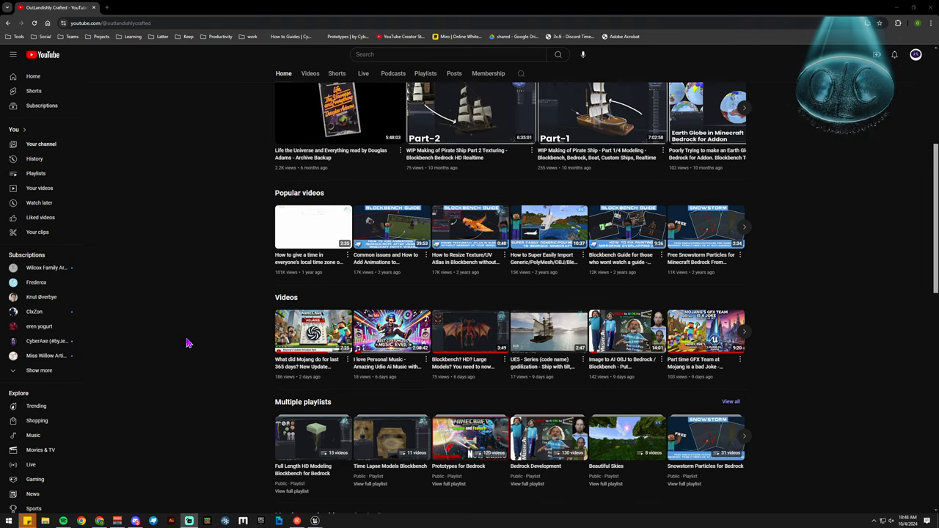
scroll(down, 3)
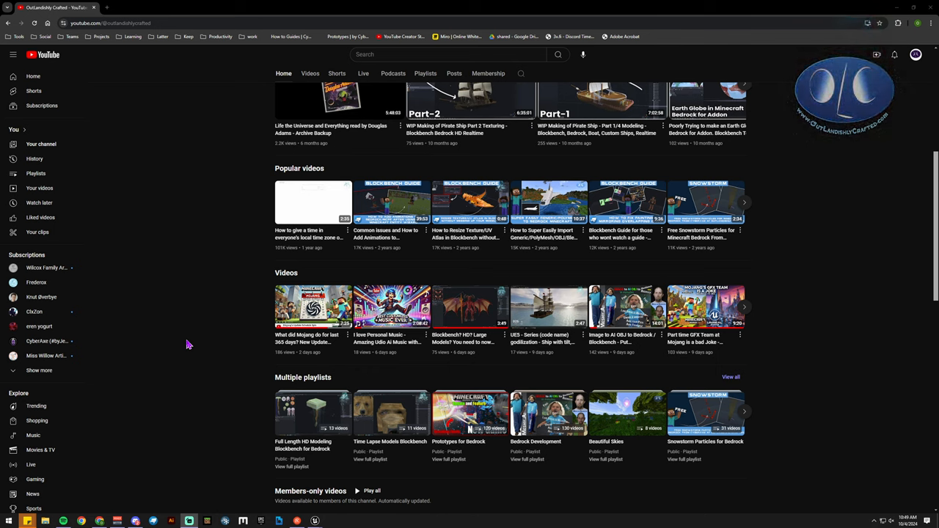
scroll(up, 3)
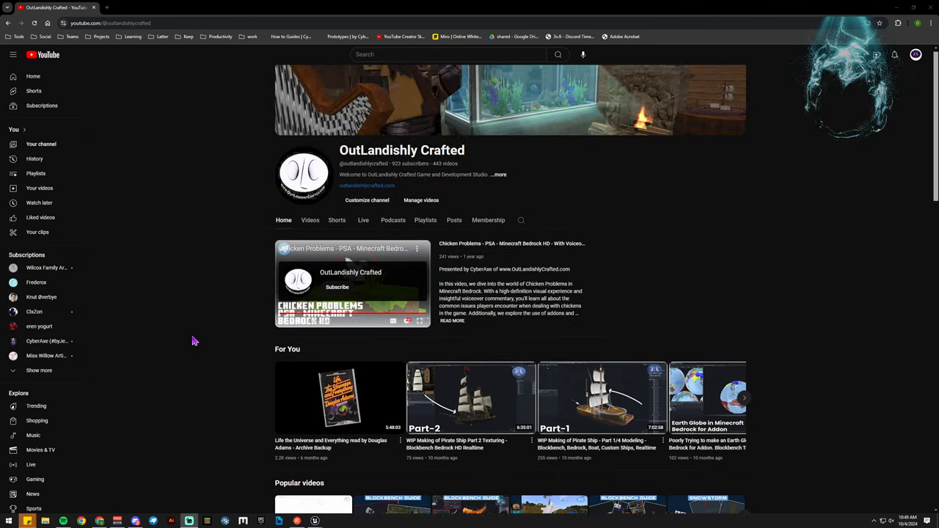
scroll(down, 3)
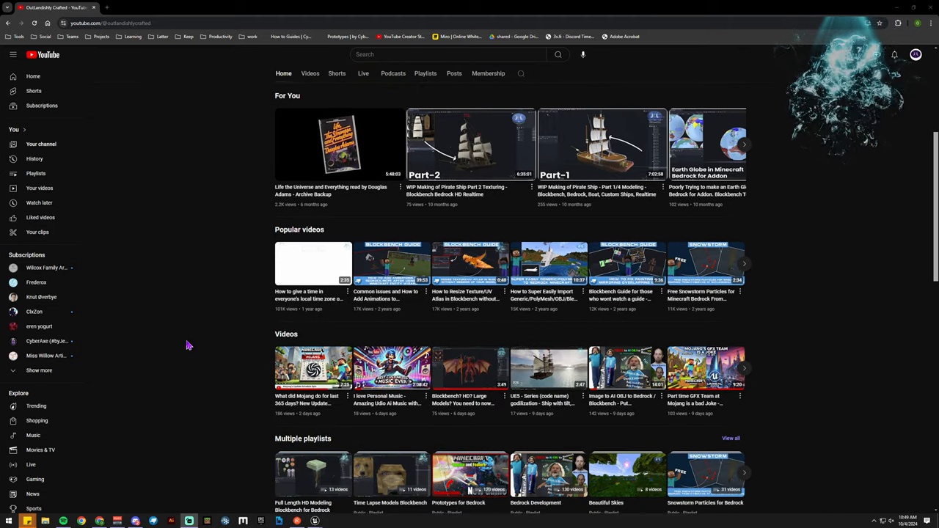
mouse_move(216, 339)
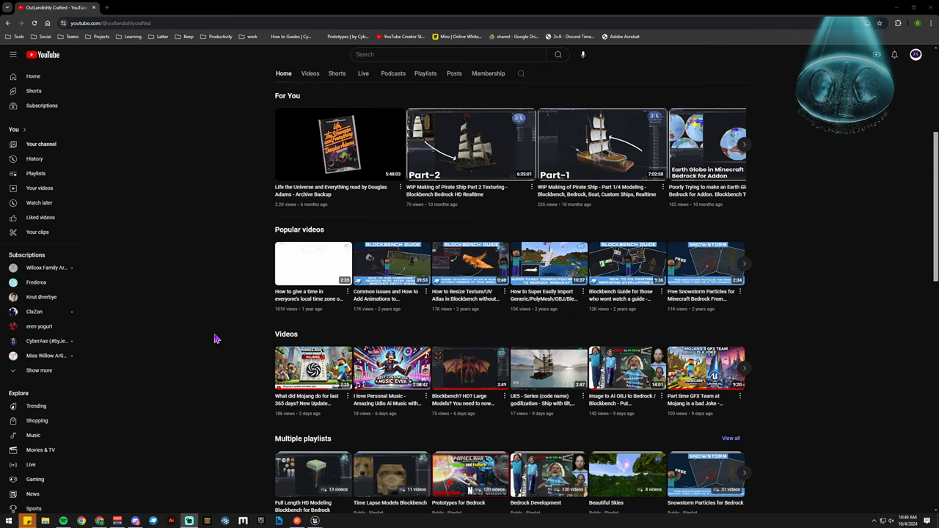
scroll(down, 3)
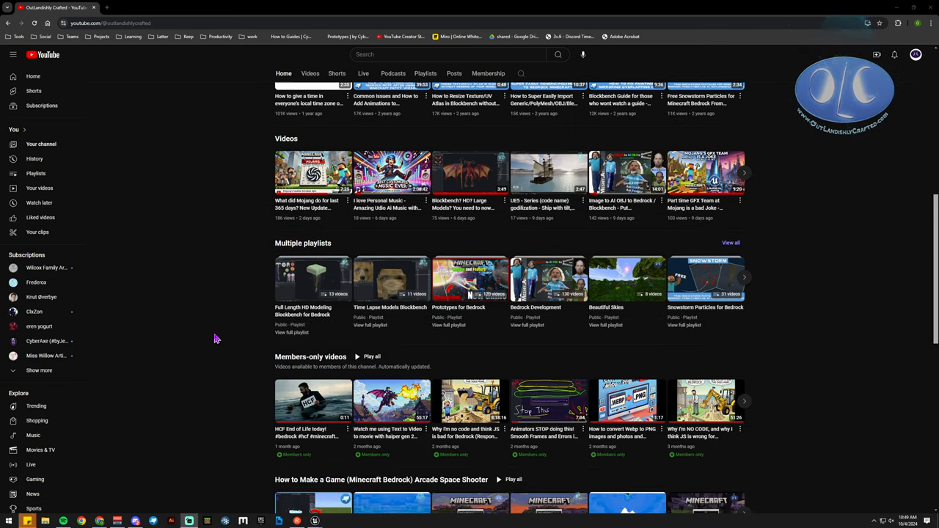
scroll(up, 3)
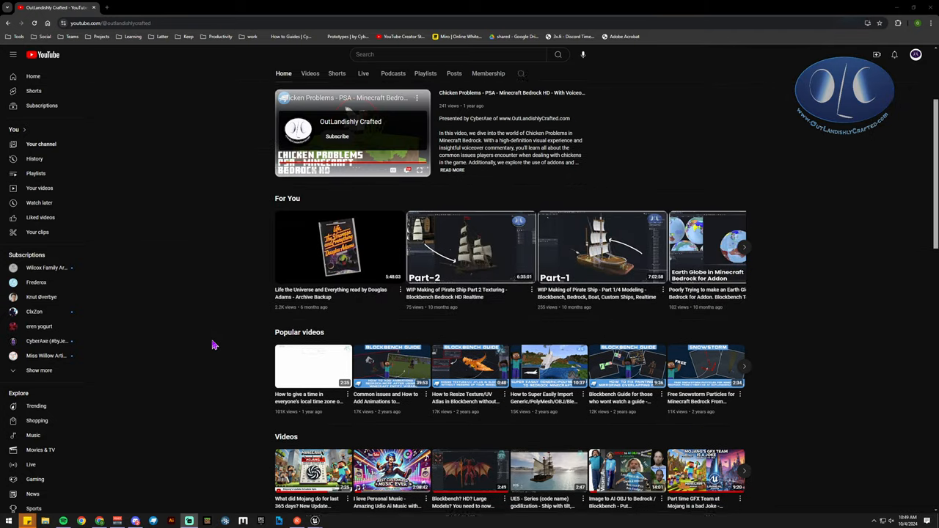
scroll(down, 3)
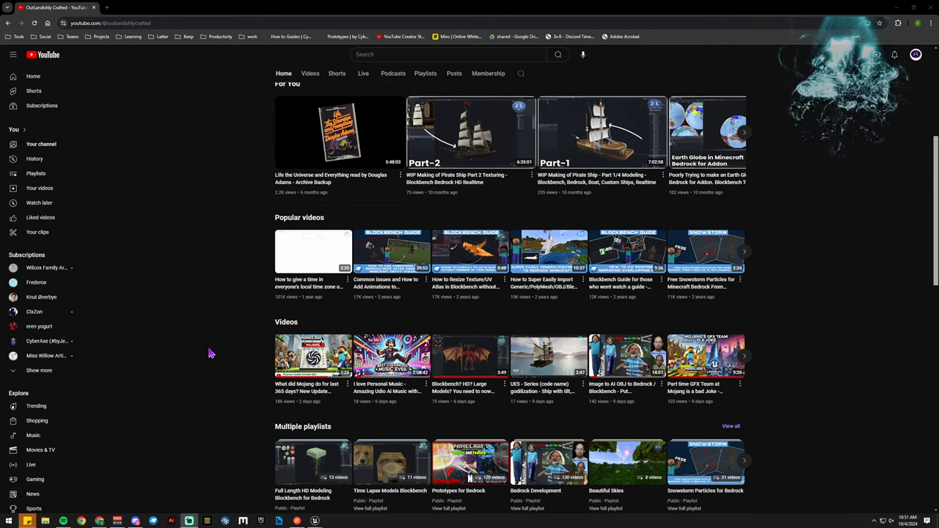
mouse_move(225, 349)
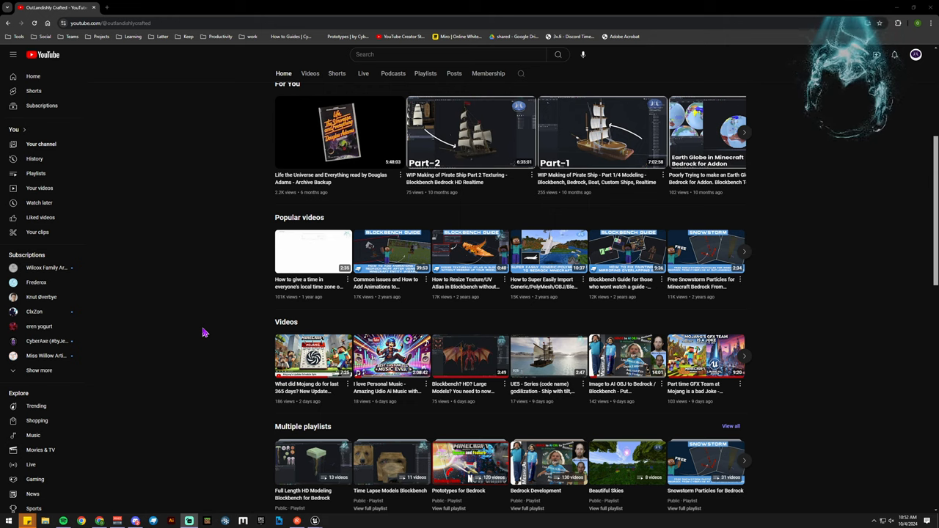
mouse_move(203, 331)
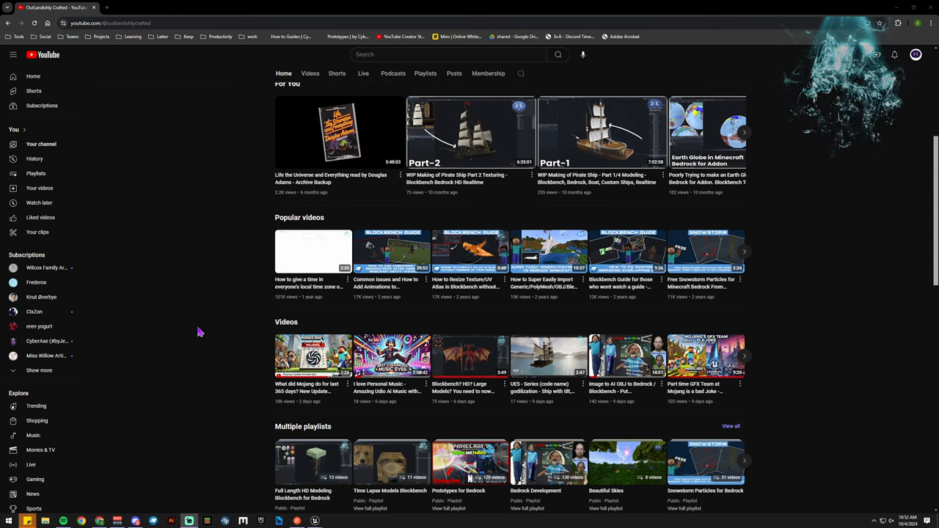